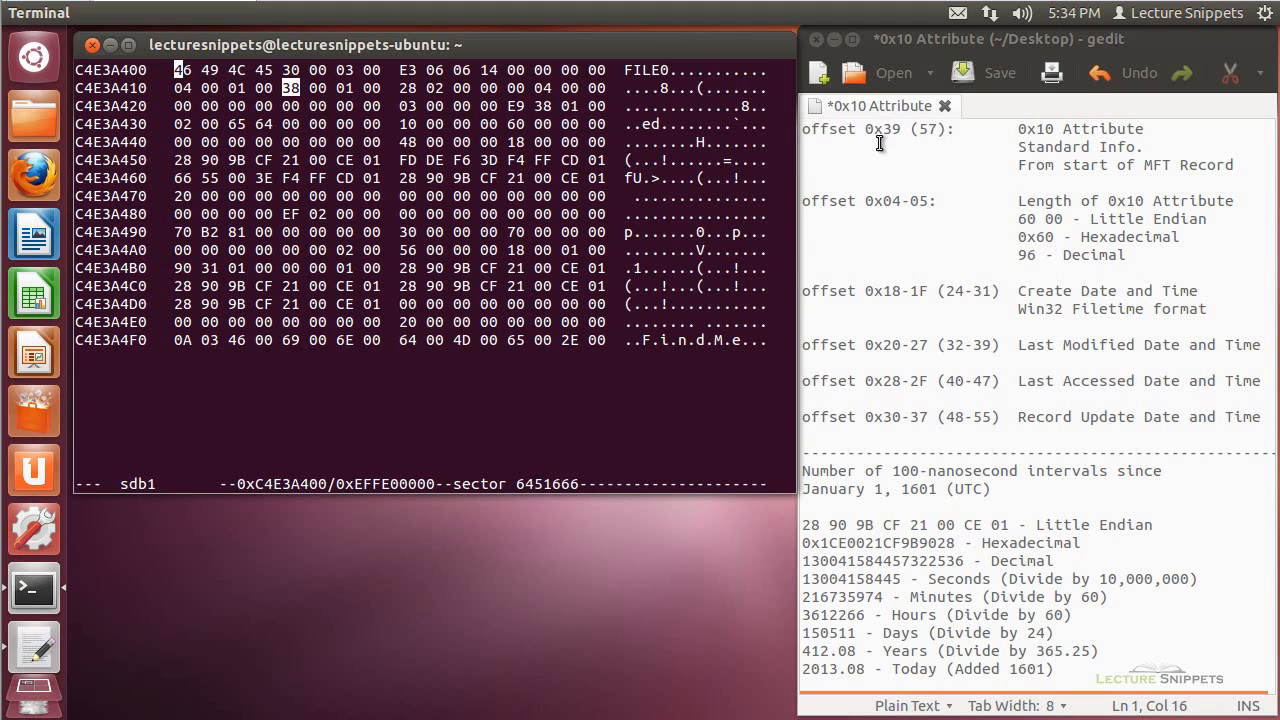
pyautogui.moveTo(888, 138)
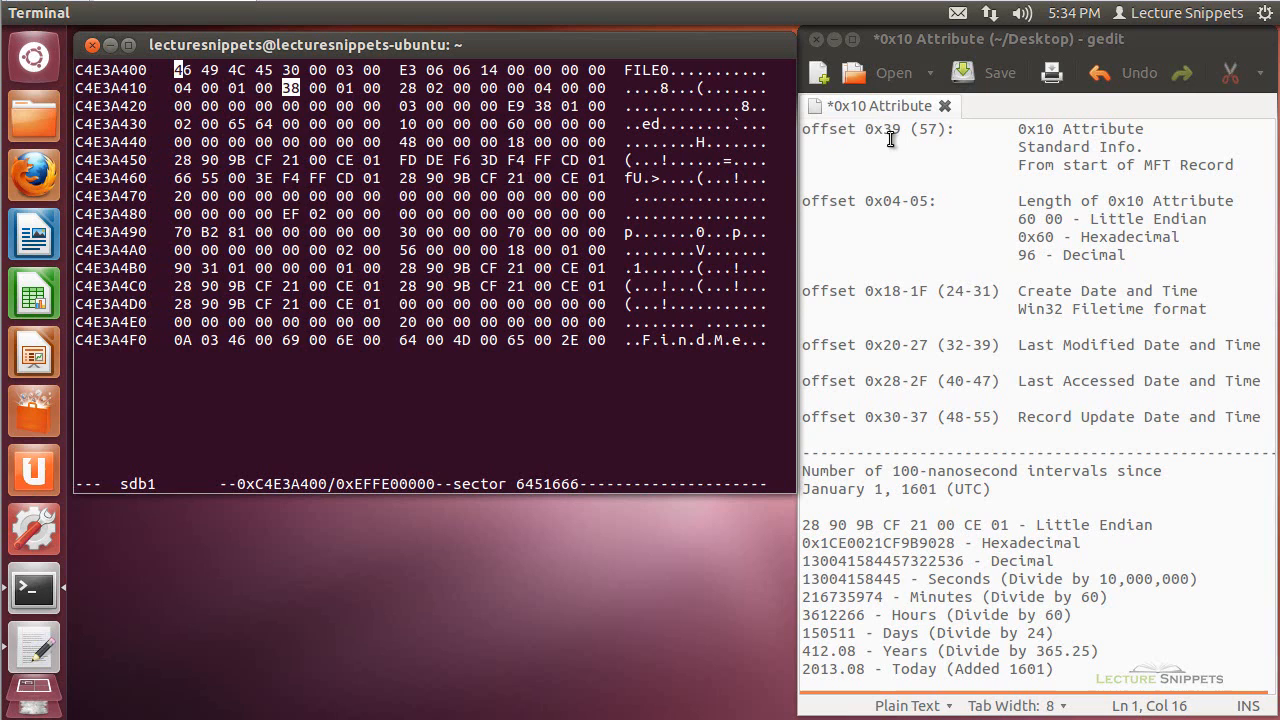
pyautogui.moveTo(933, 133)
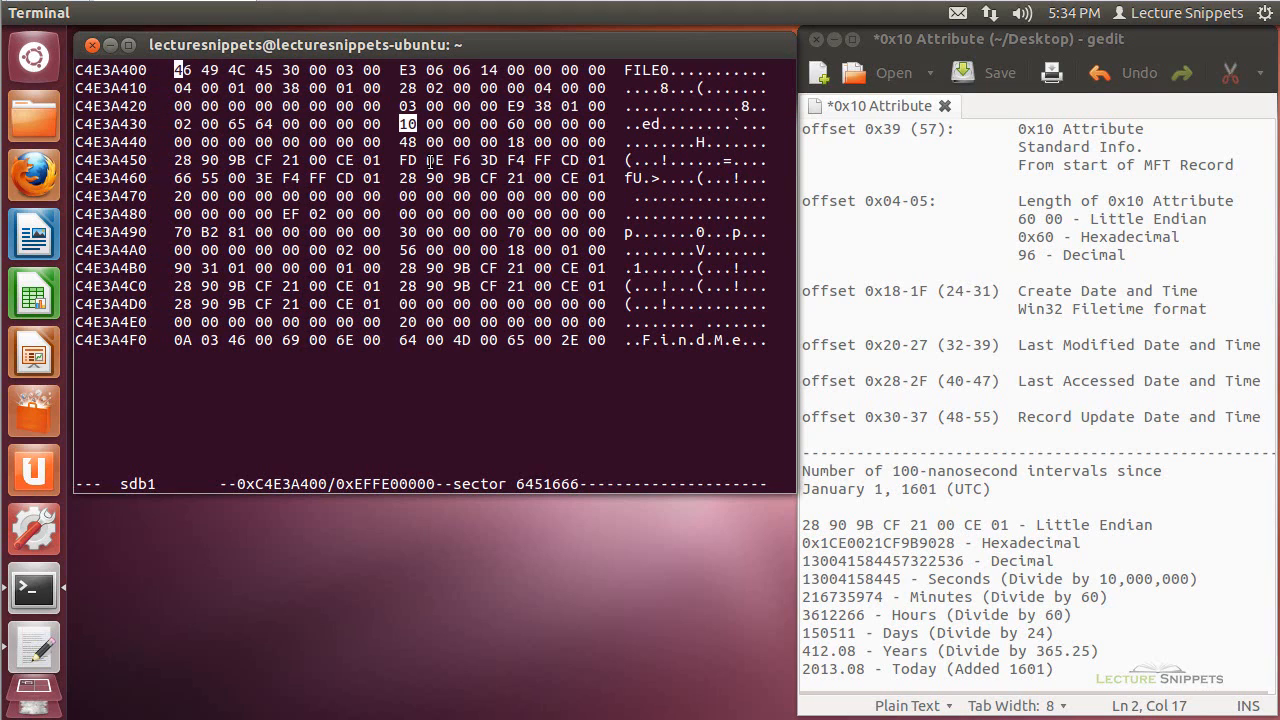
pyautogui.moveTo(1005, 135)
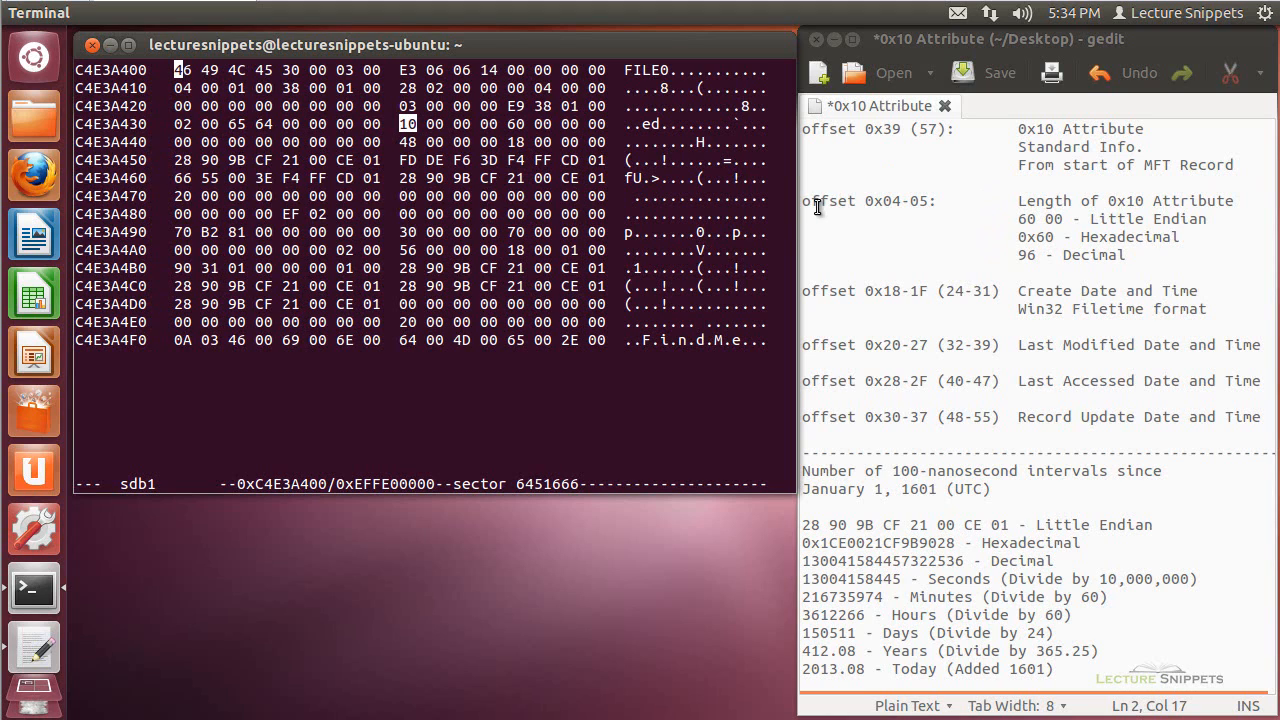
pyautogui.moveTo(807, 205)
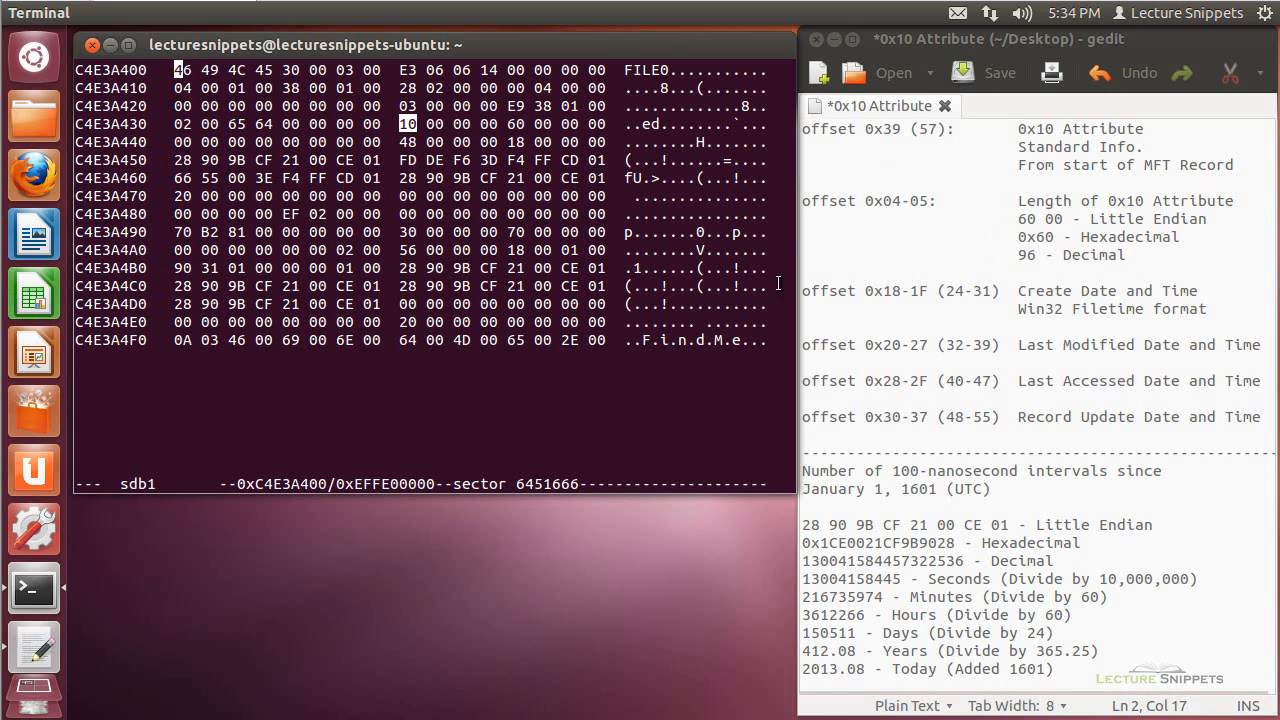
pyautogui.moveTo(907, 200)
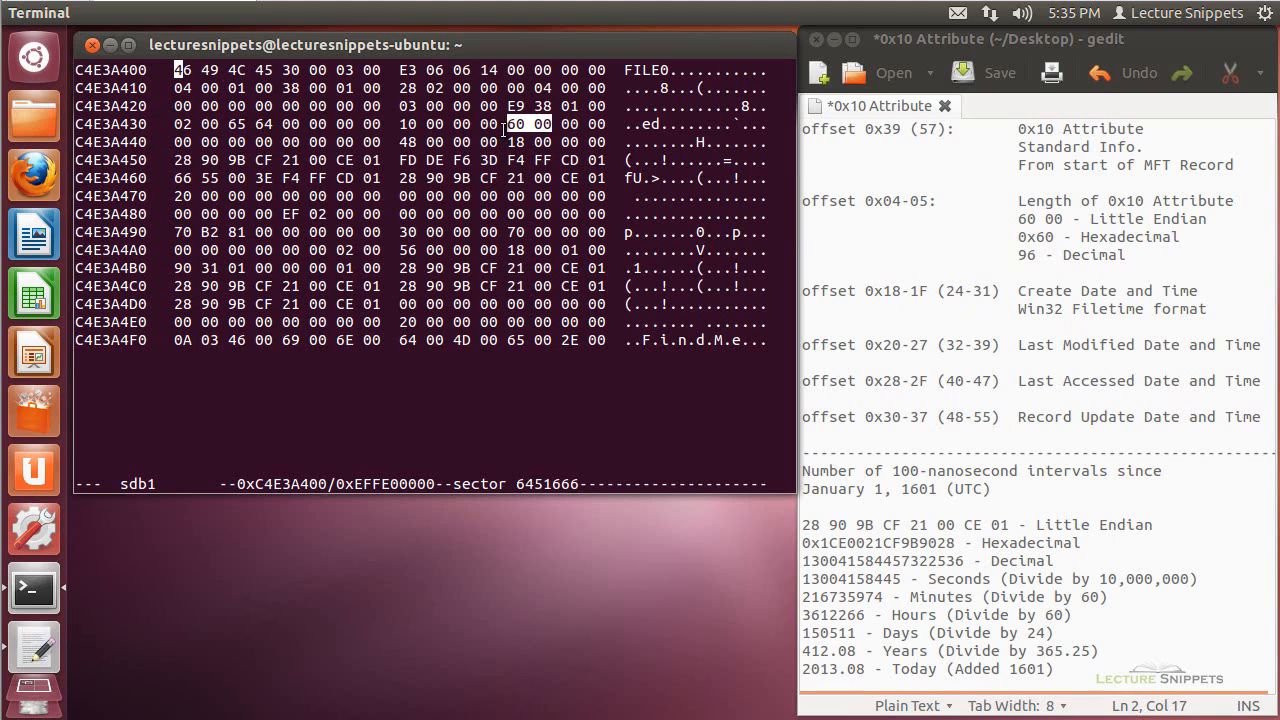
pyautogui.moveTo(1088, 228)
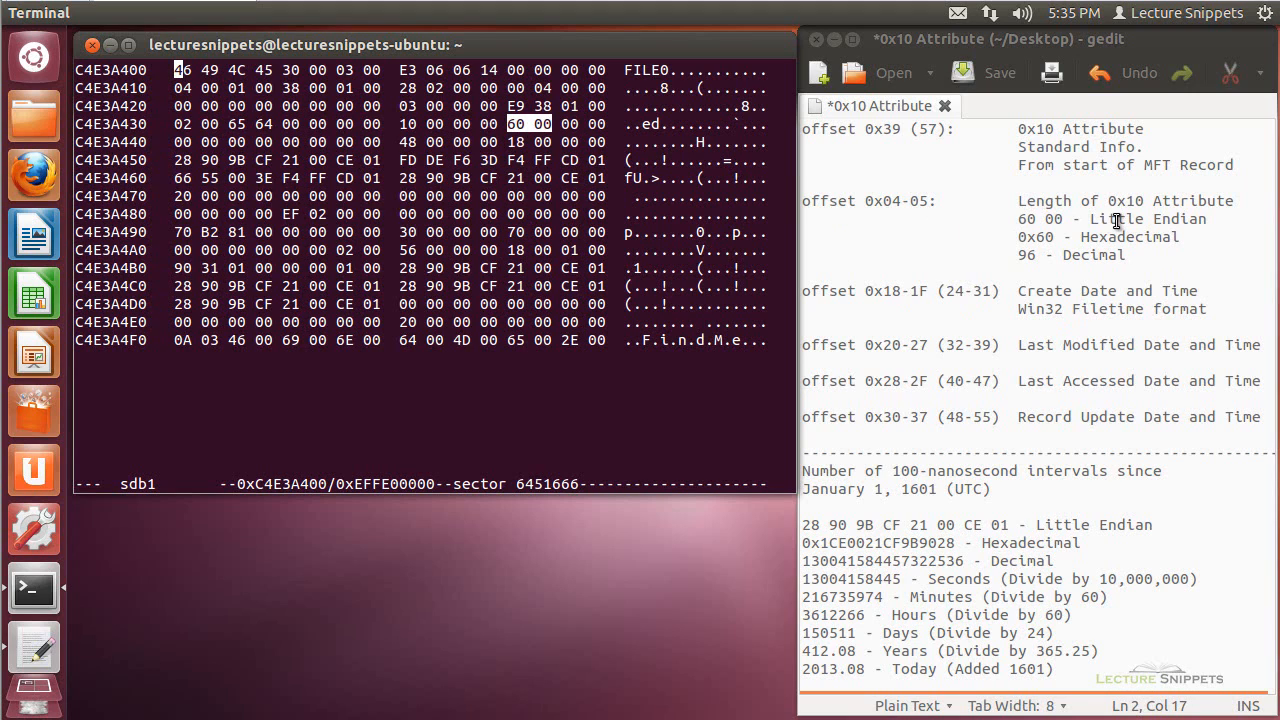
pyautogui.moveTo(1118, 237)
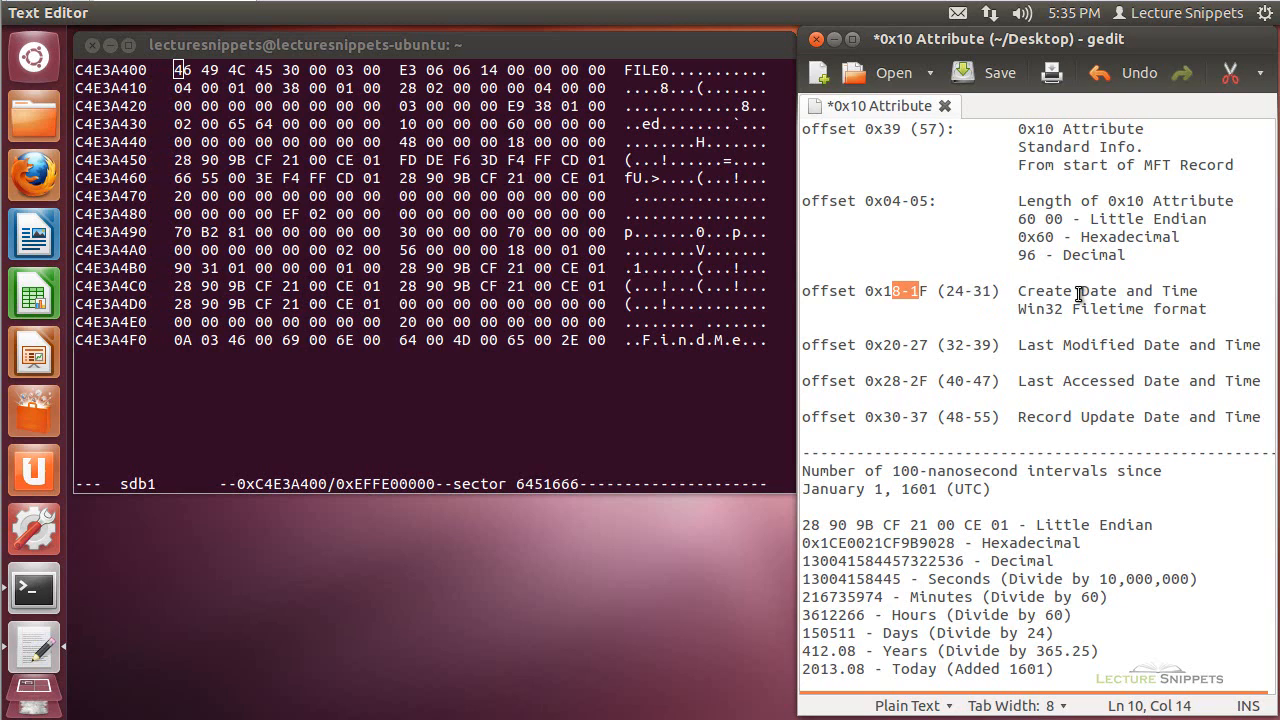
pyautogui.moveTo(1040, 309)
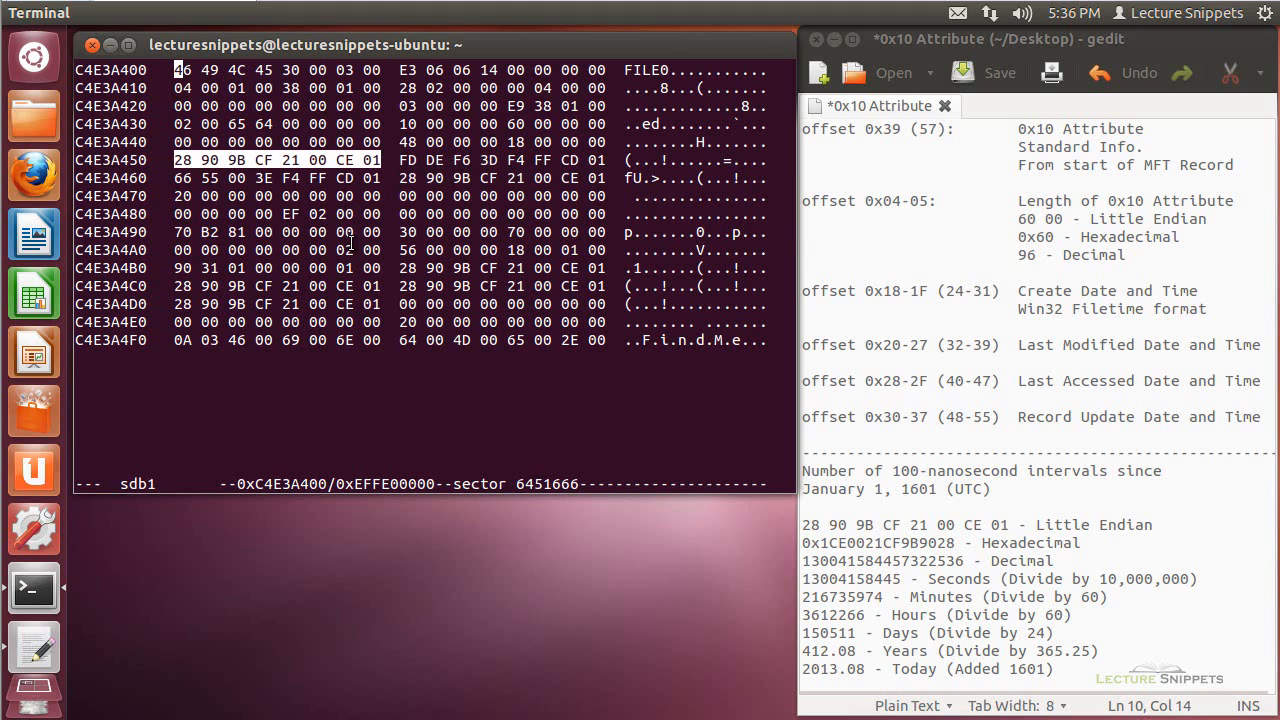
pyautogui.moveTo(398, 364)
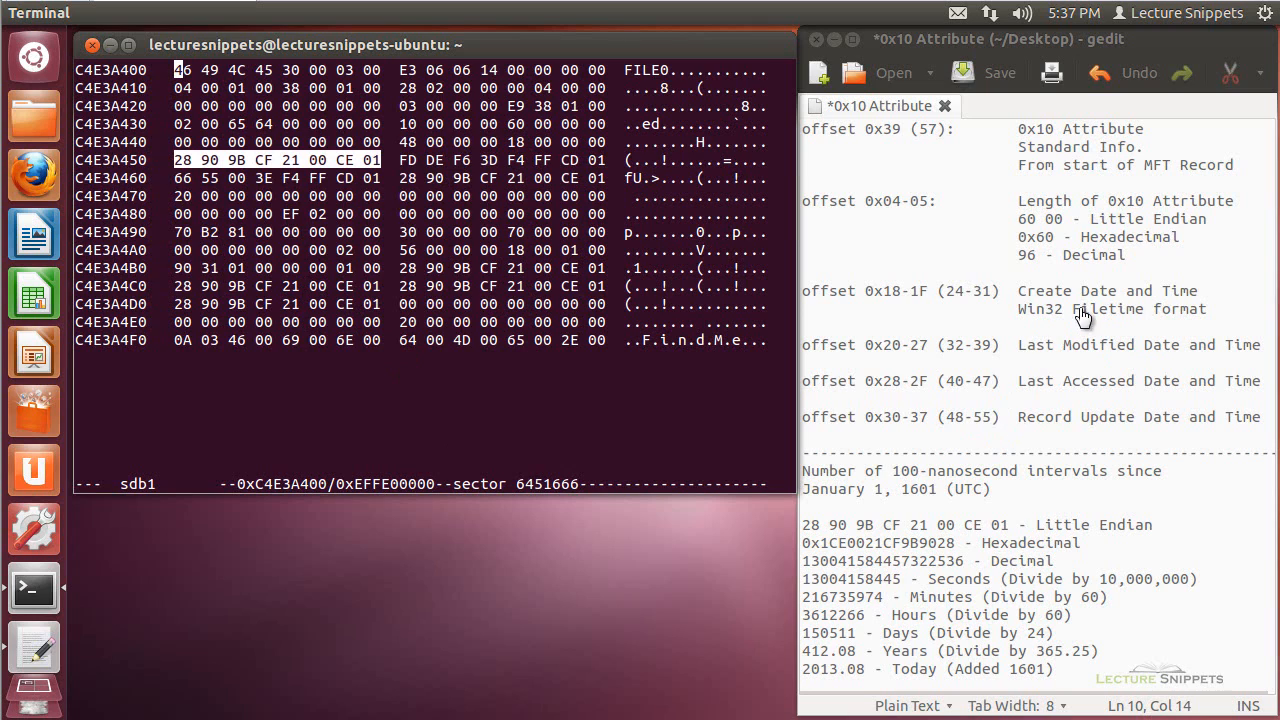
pyautogui.moveTo(947, 432)
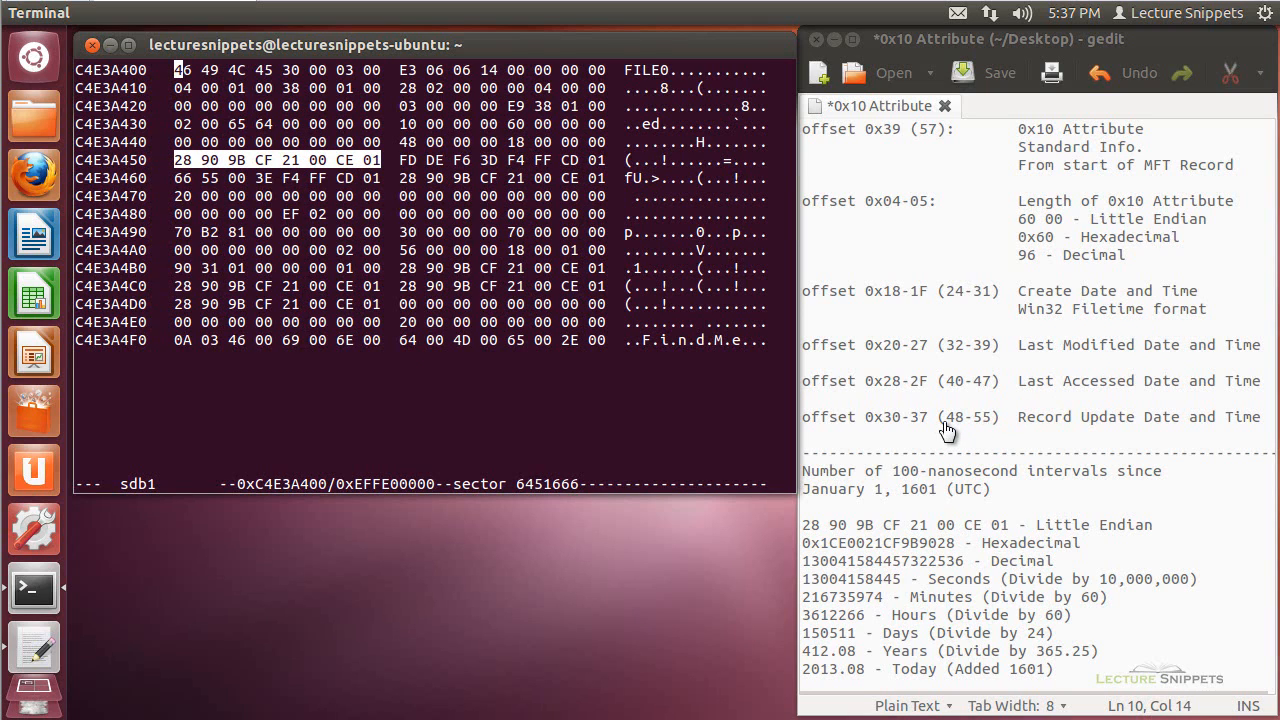
pyautogui.moveTo(900, 485)
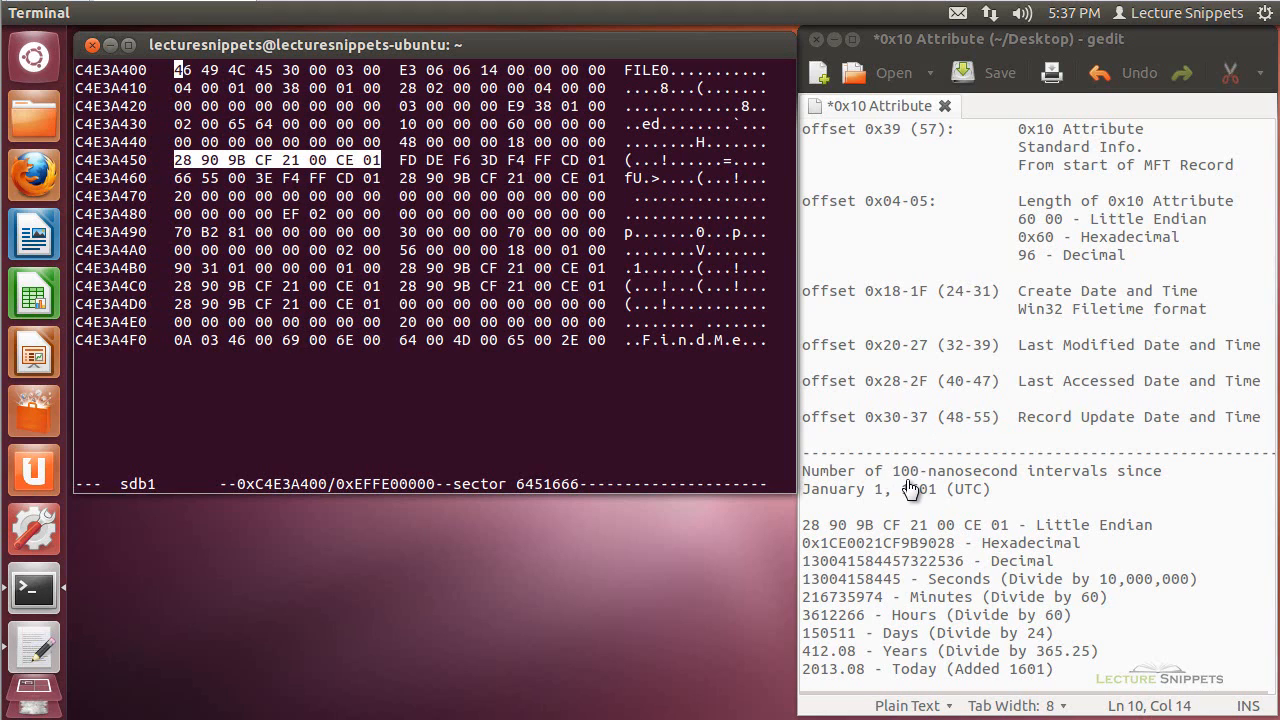
pyautogui.moveTo(1033, 489)
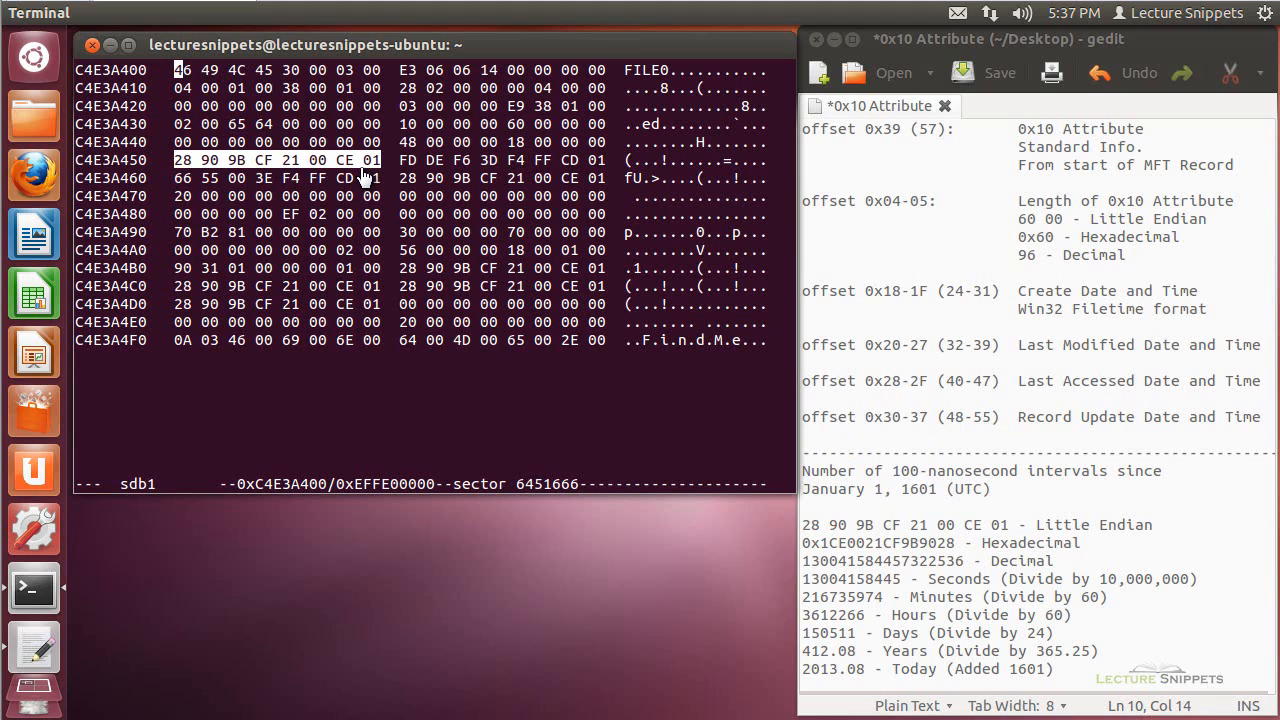
pyautogui.moveTo(915, 515)
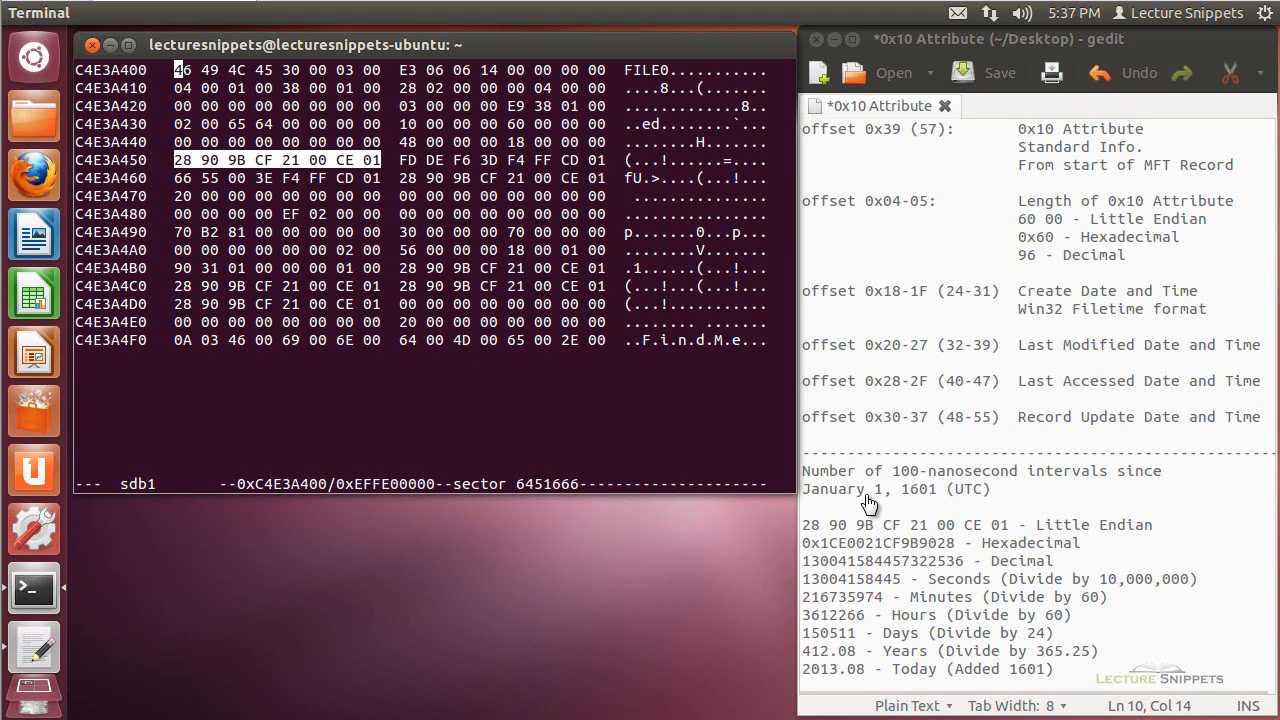
pyautogui.moveTo(920, 498)
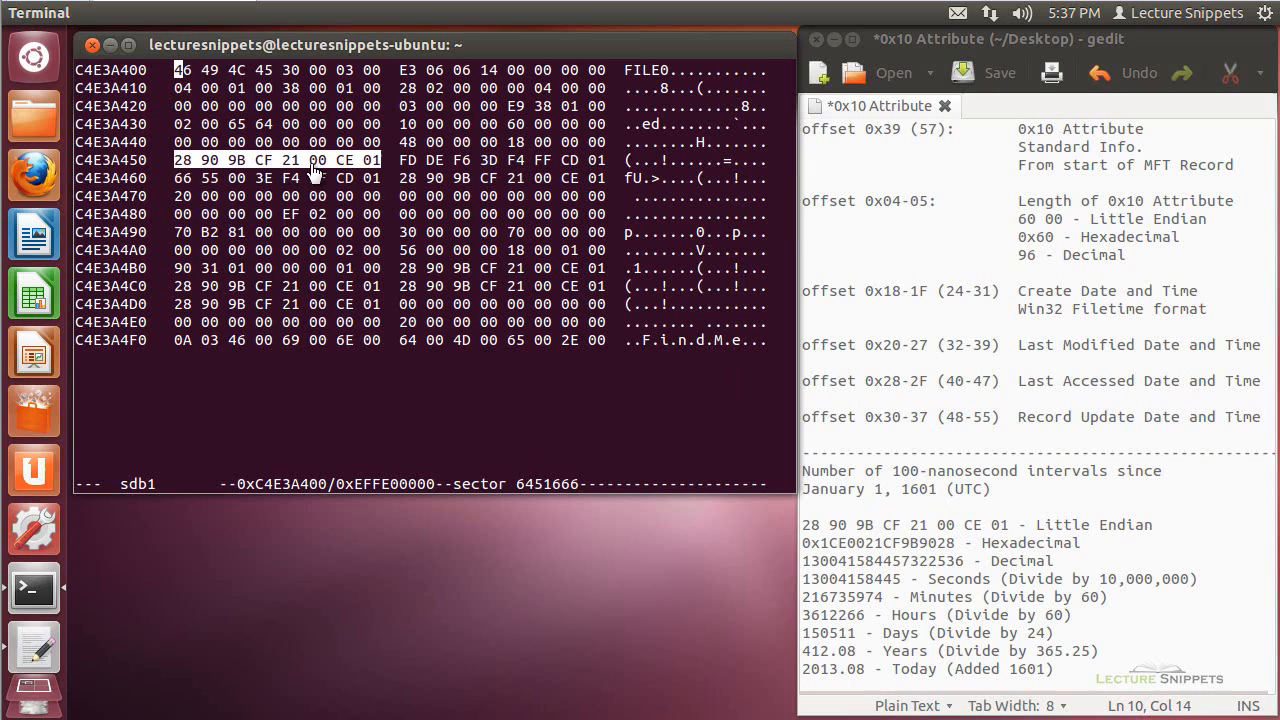
pyautogui.moveTo(785, 540)
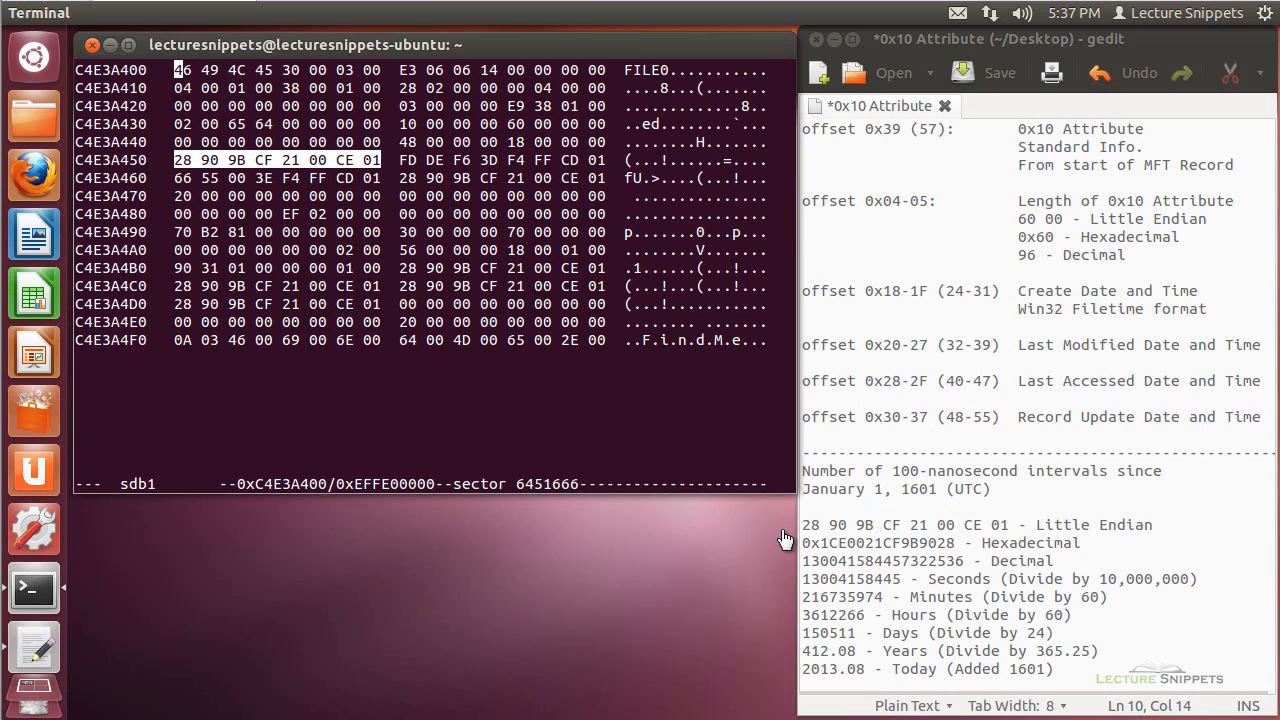
pyautogui.moveTo(1045, 533)
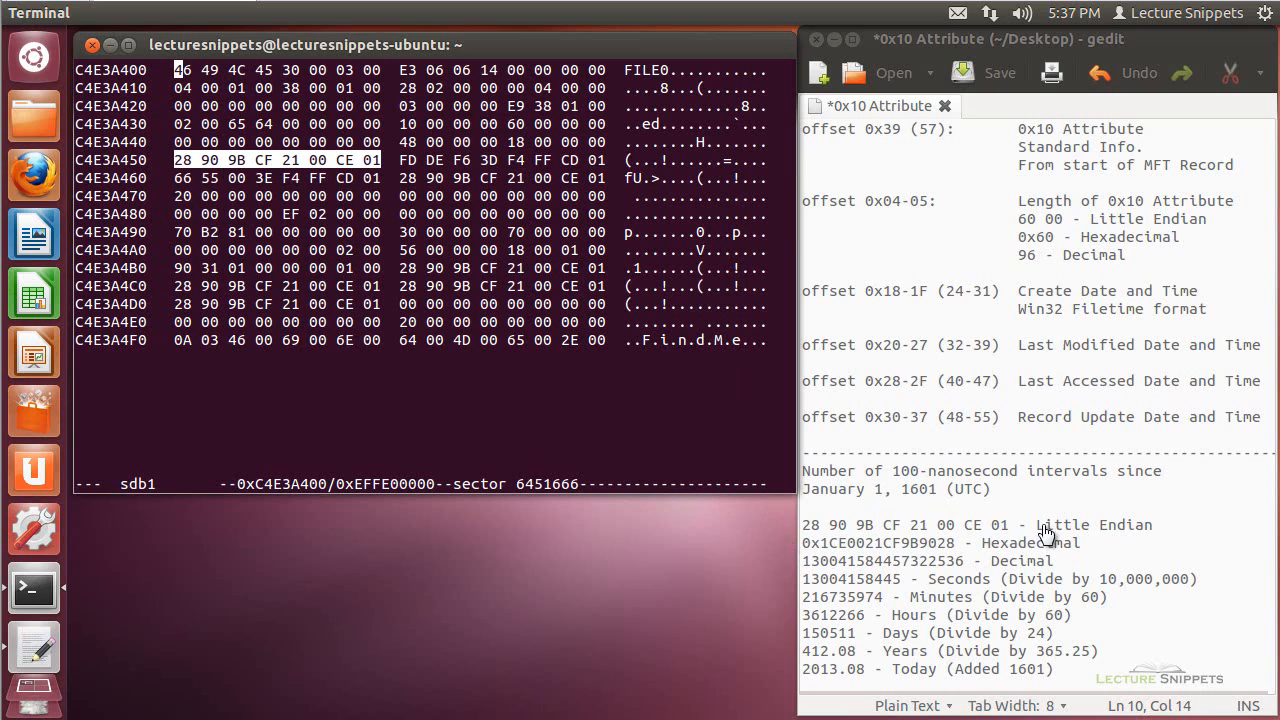
pyautogui.moveTo(1143, 540)
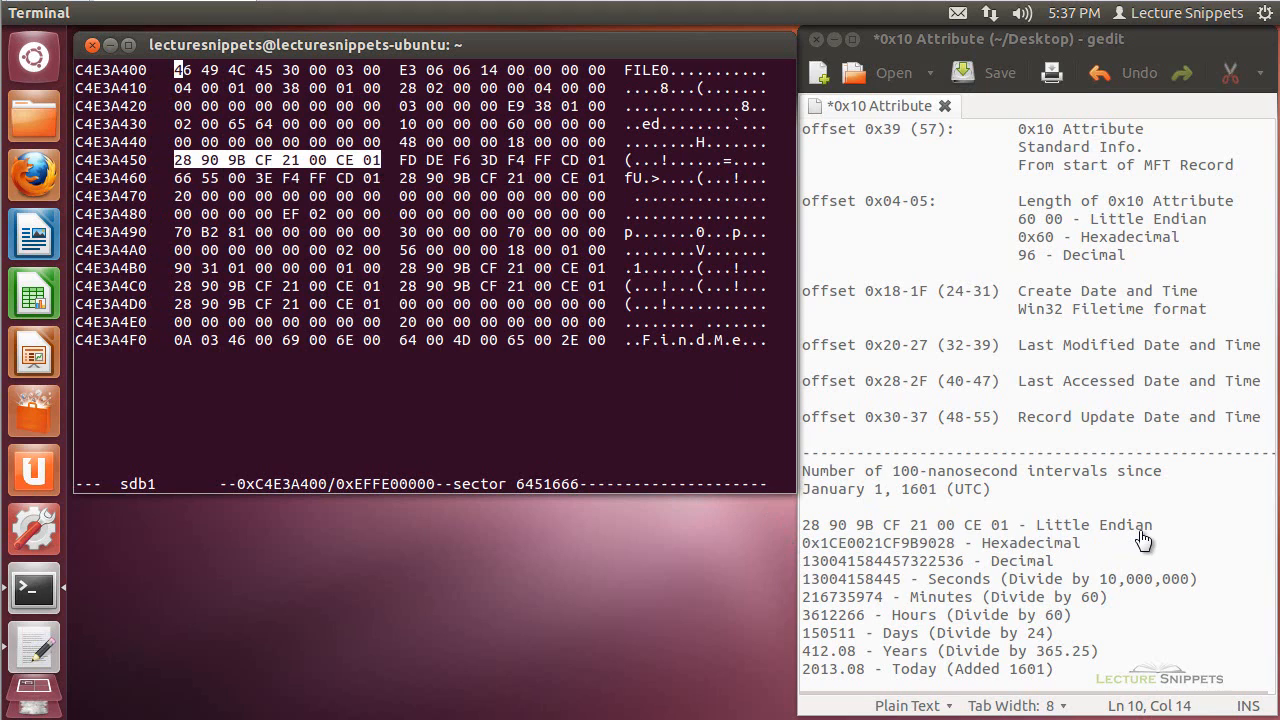
pyautogui.moveTo(885, 557)
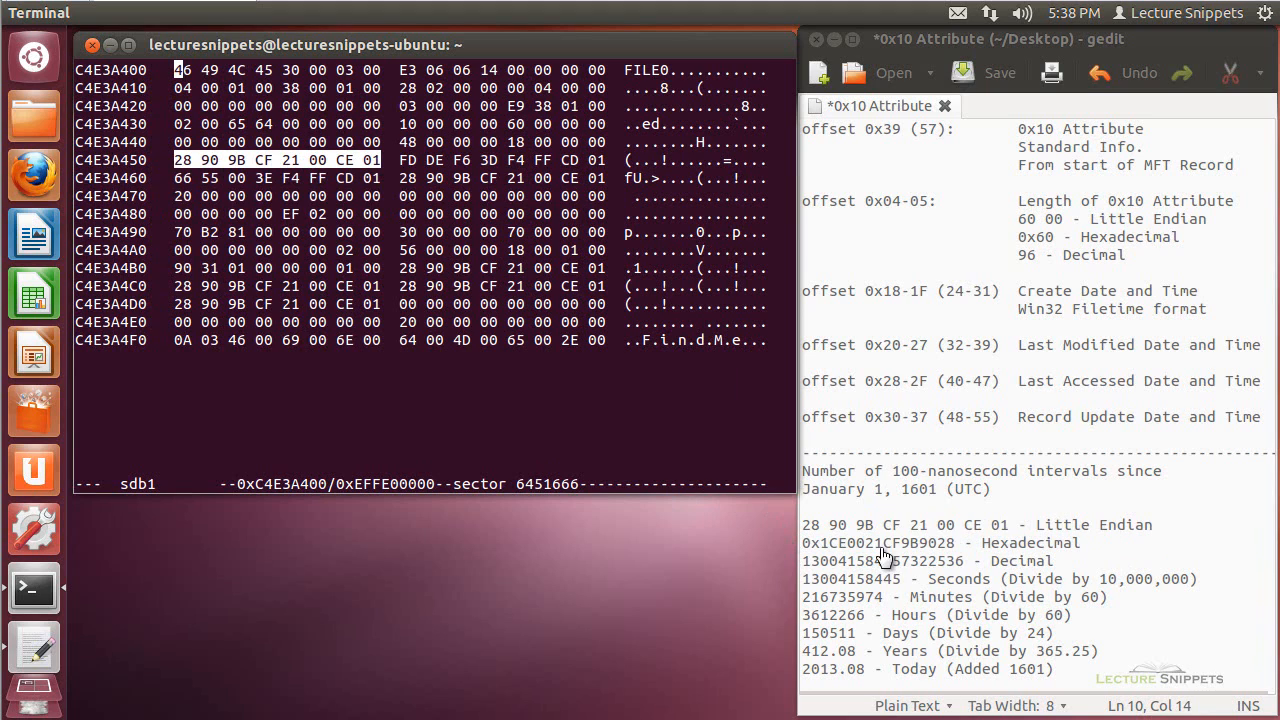
pyautogui.moveTo(870, 553)
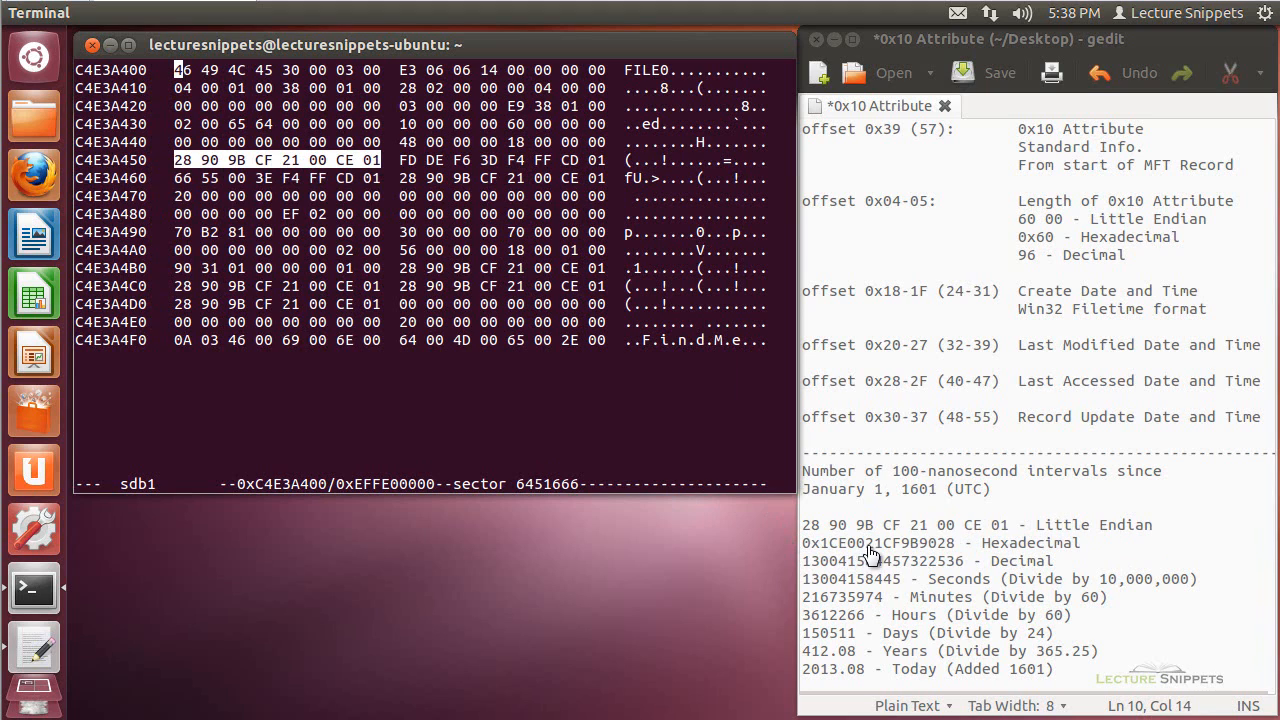
pyautogui.moveTo(945, 557)
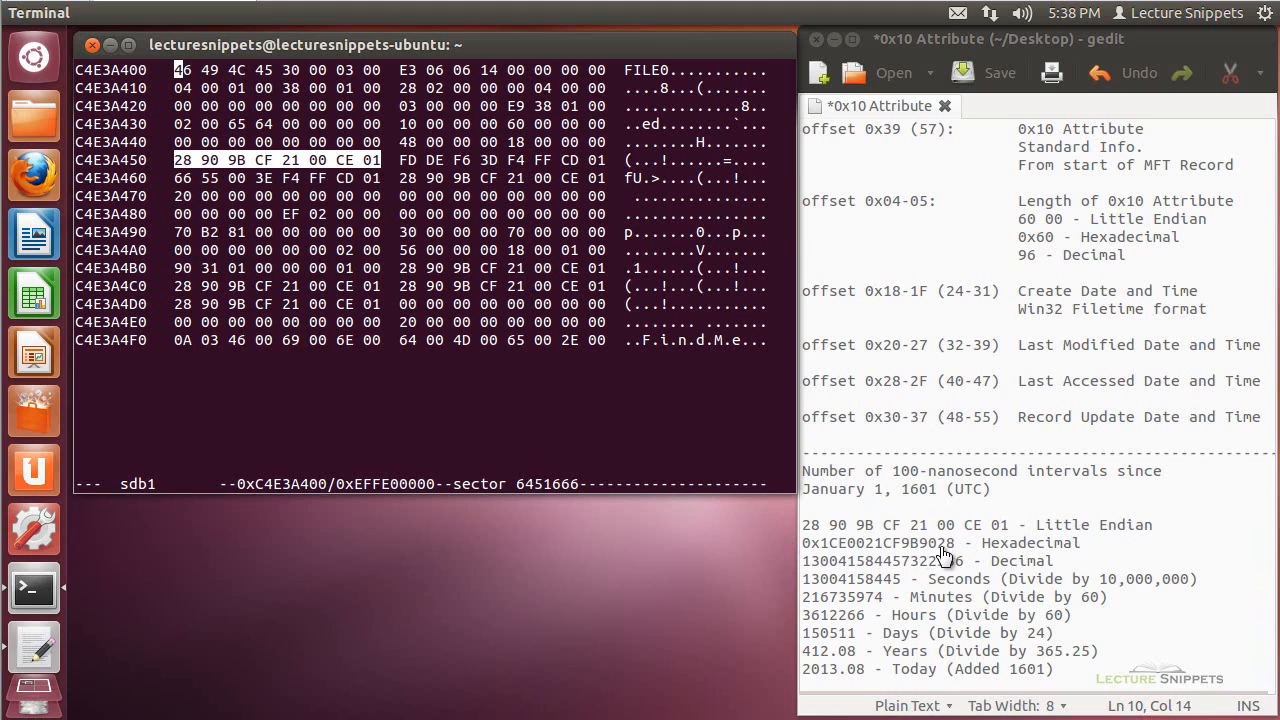
pyautogui.moveTo(1070, 556)
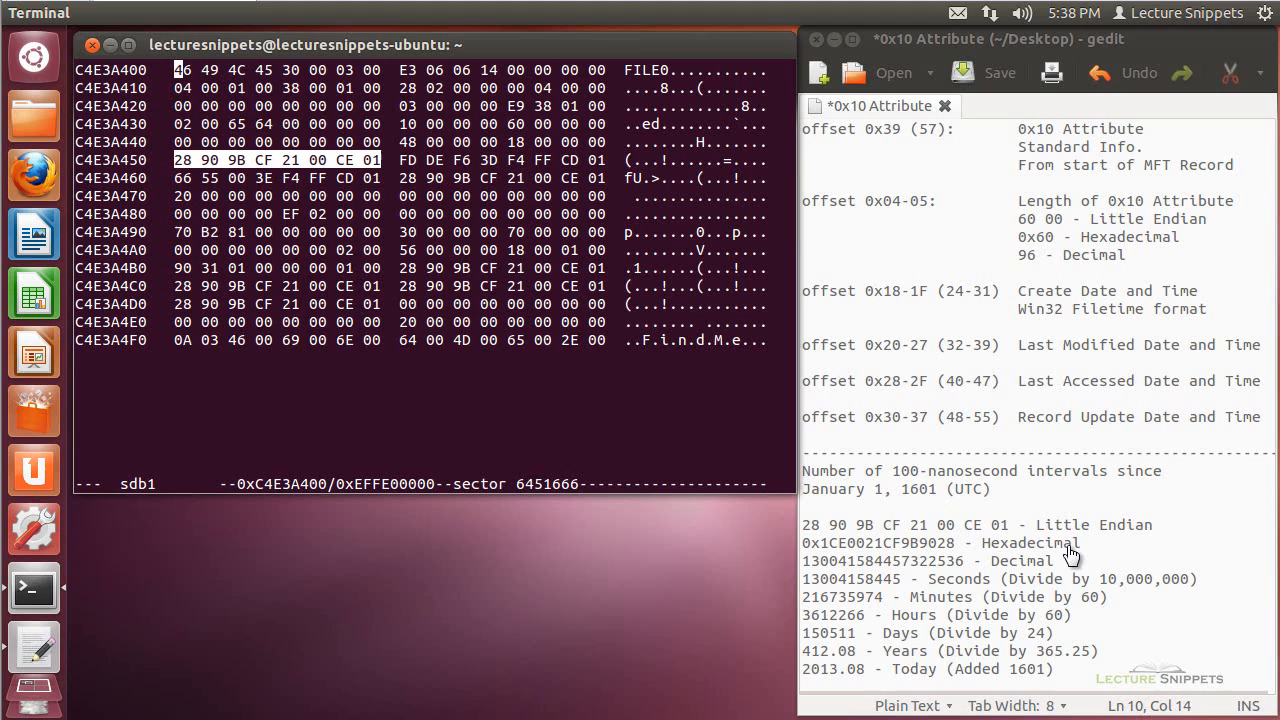
pyautogui.moveTo(960, 560)
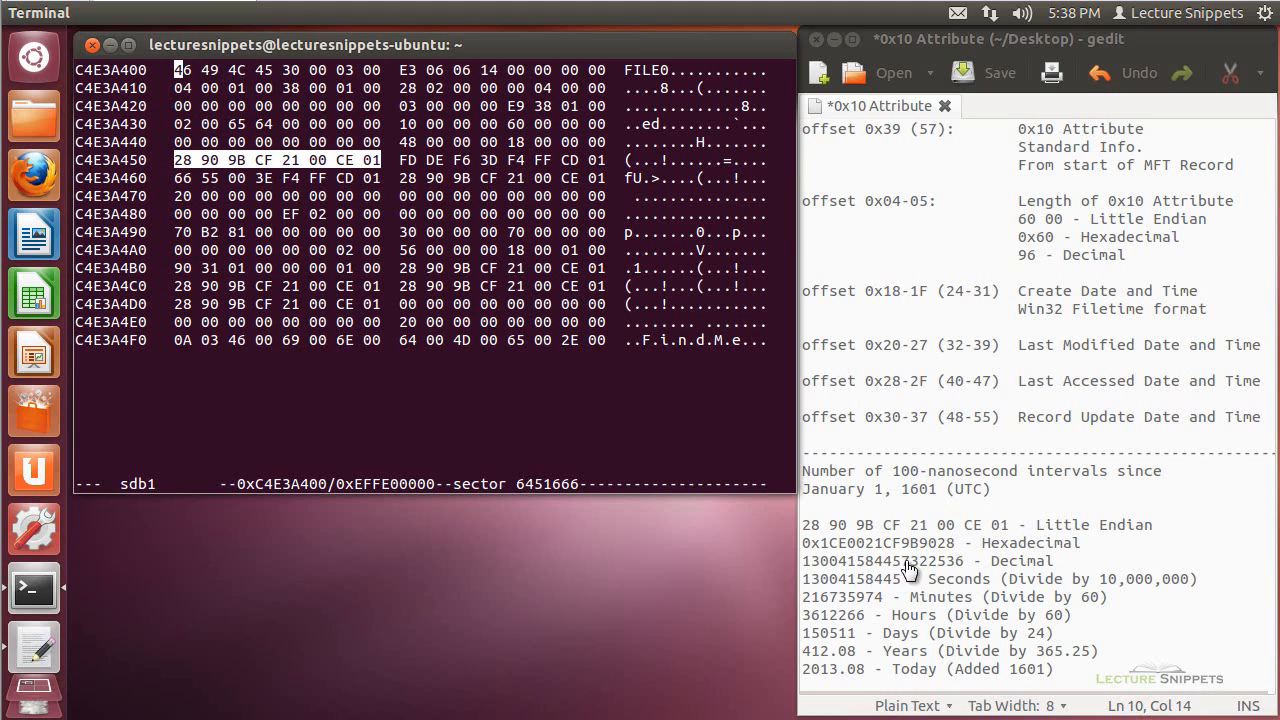
pyautogui.moveTo(1015, 568)
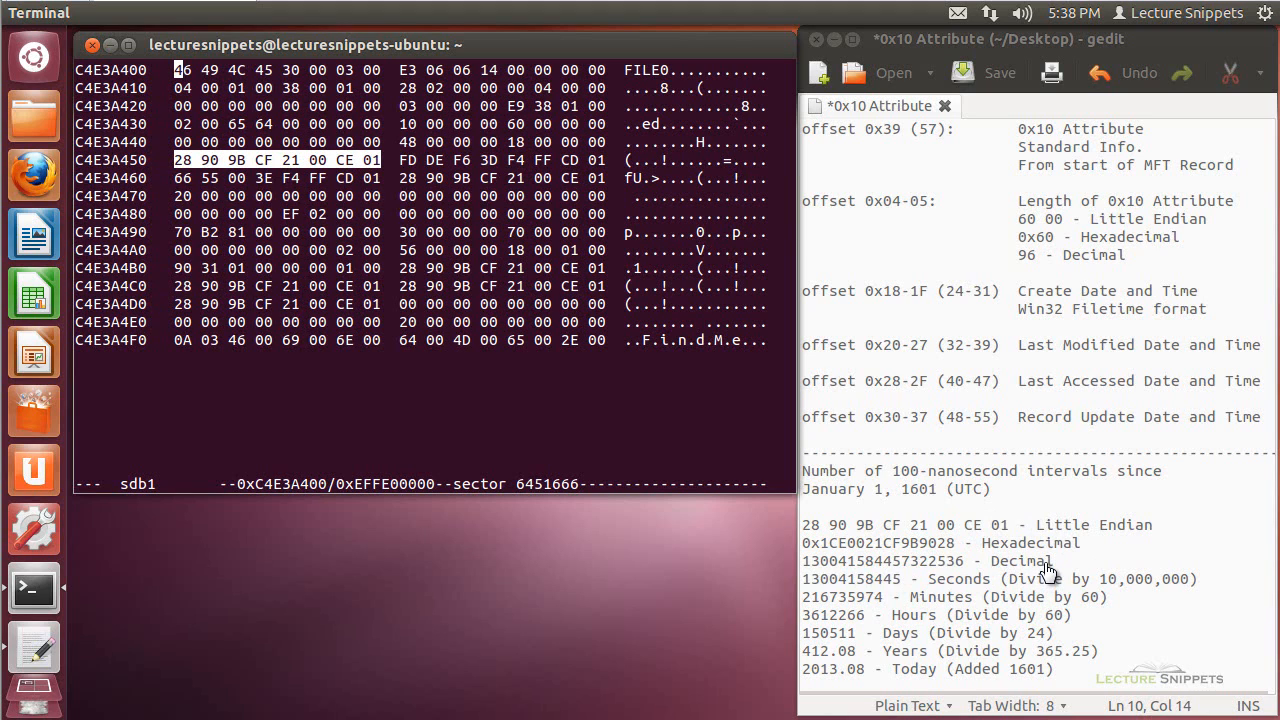
pyautogui.moveTo(908, 602)
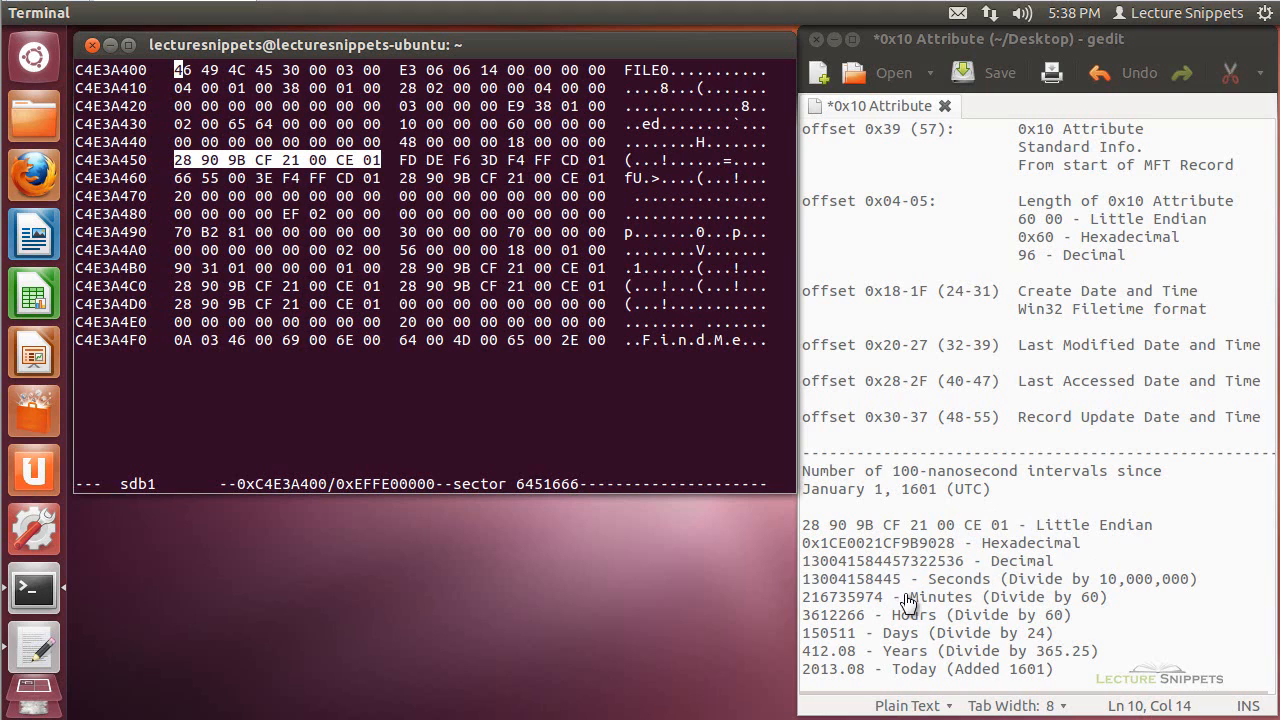
pyautogui.moveTo(1105, 595)
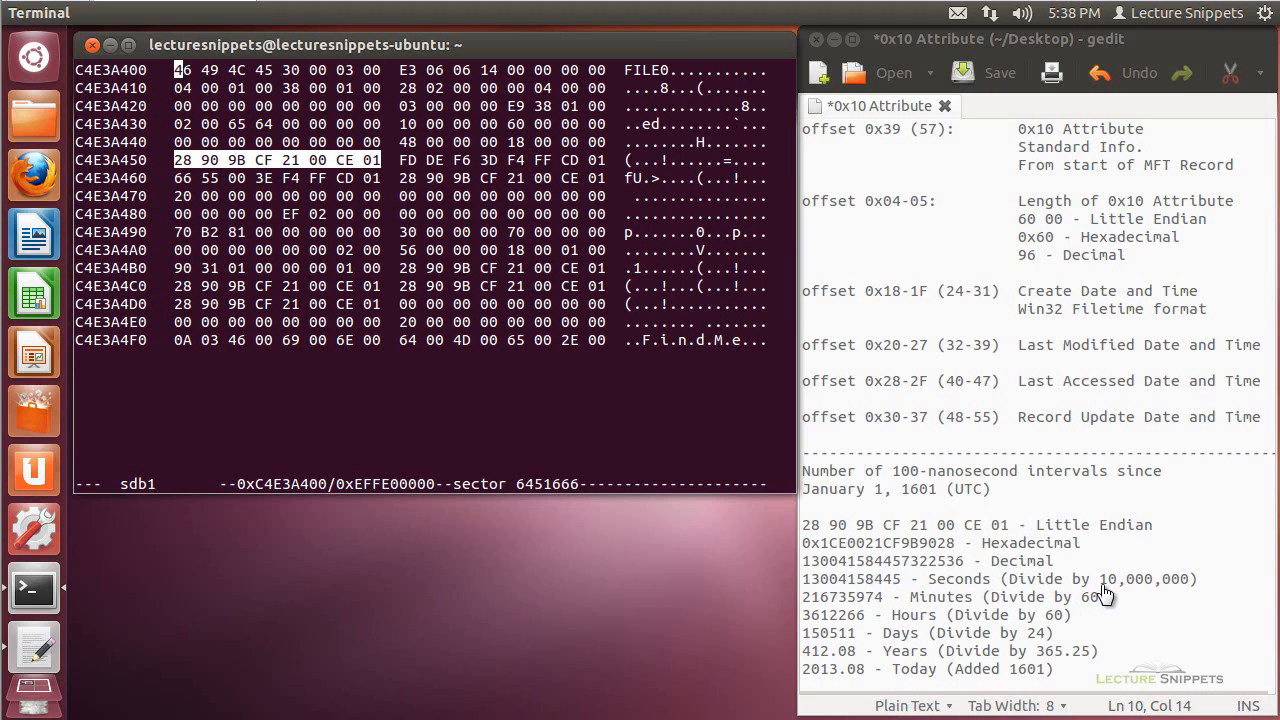
pyautogui.moveTo(1147, 600)
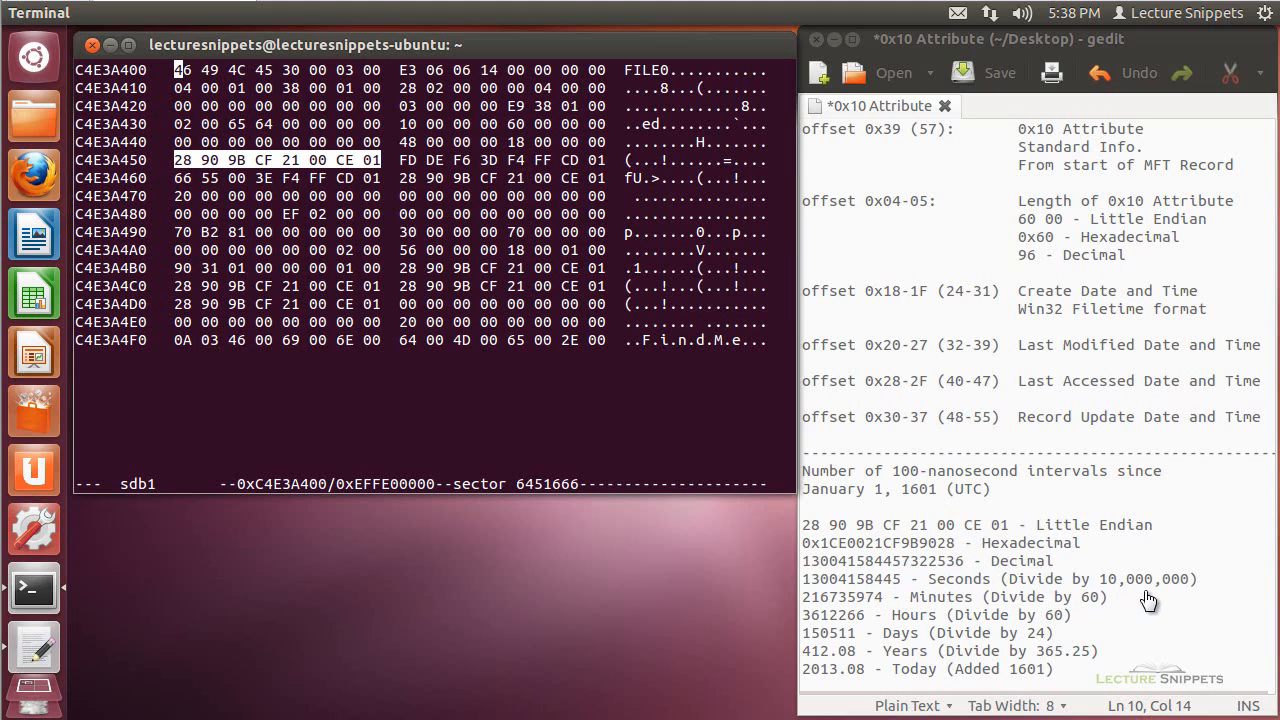
pyautogui.moveTo(1040, 575)
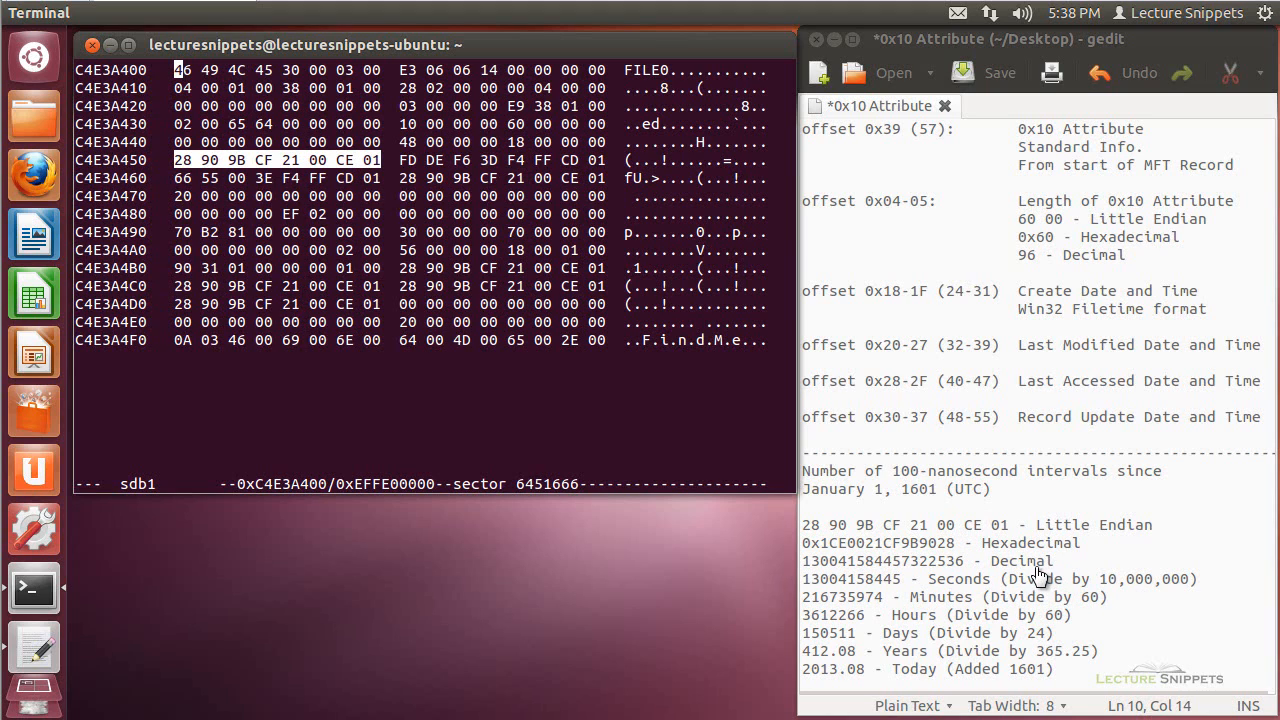
pyautogui.moveTo(815, 592)
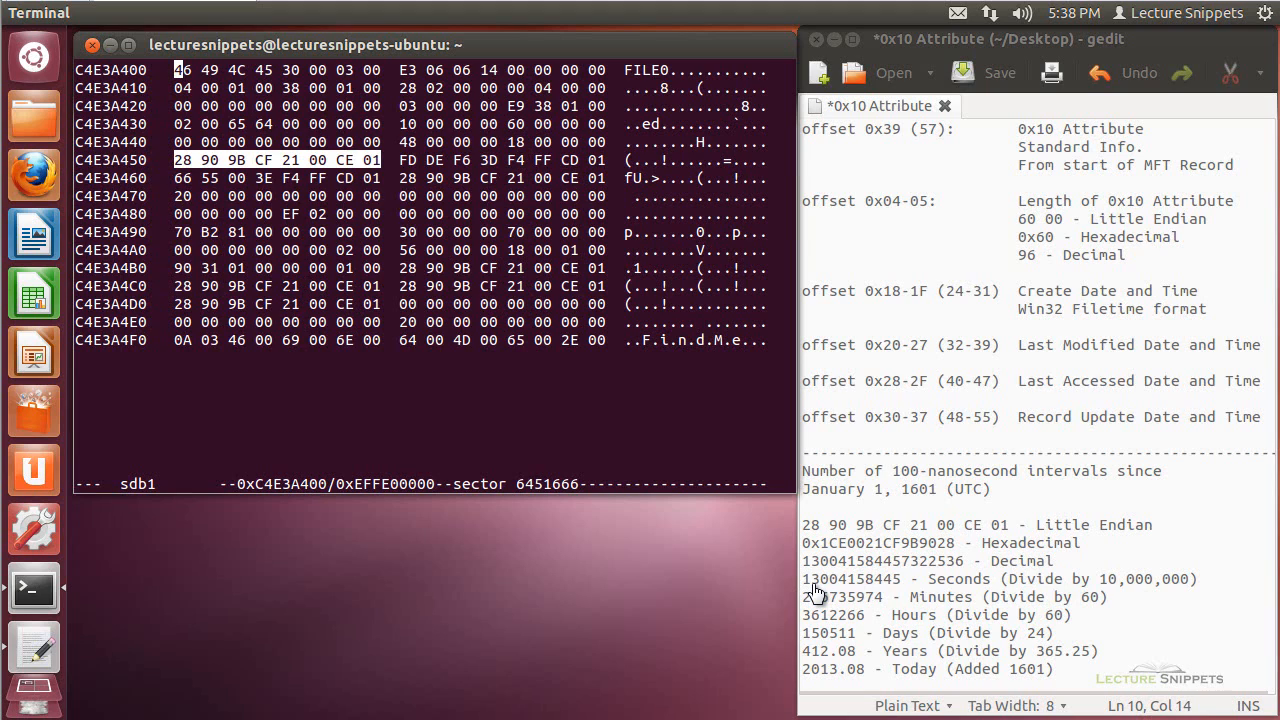
pyautogui.moveTo(875, 597)
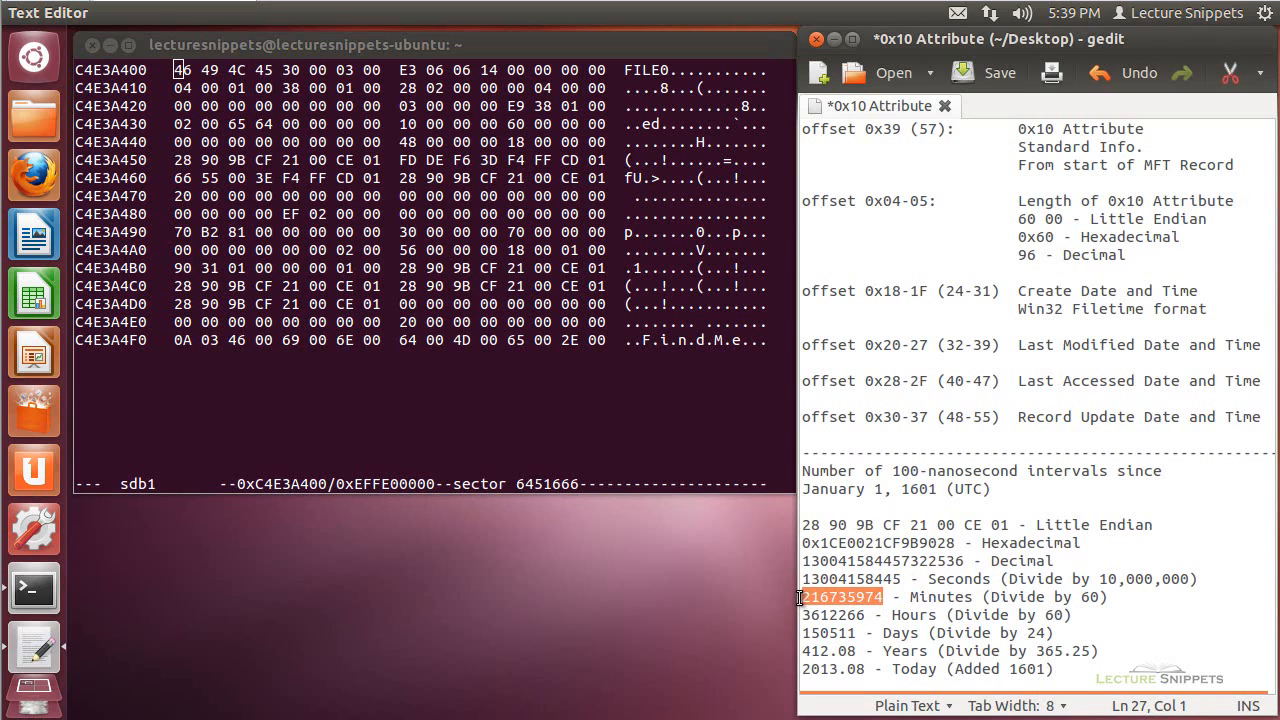
pyautogui.moveTo(917, 637)
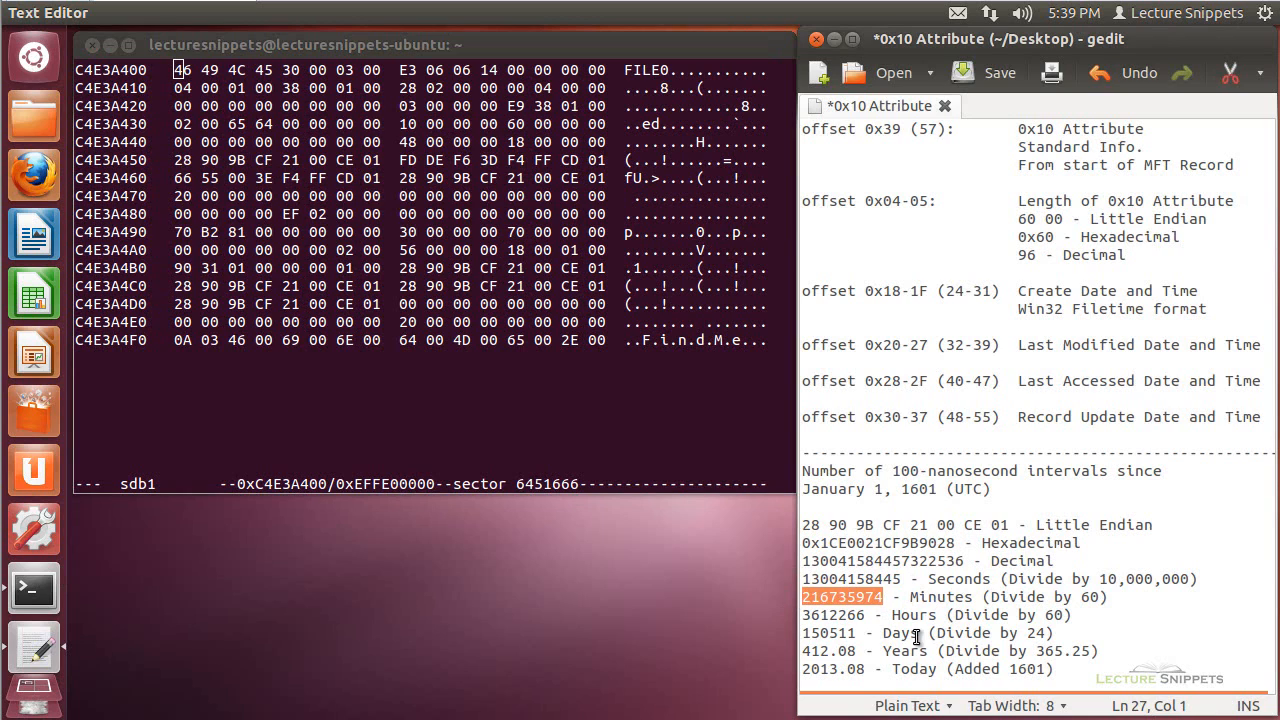
pyautogui.moveTo(870, 620)
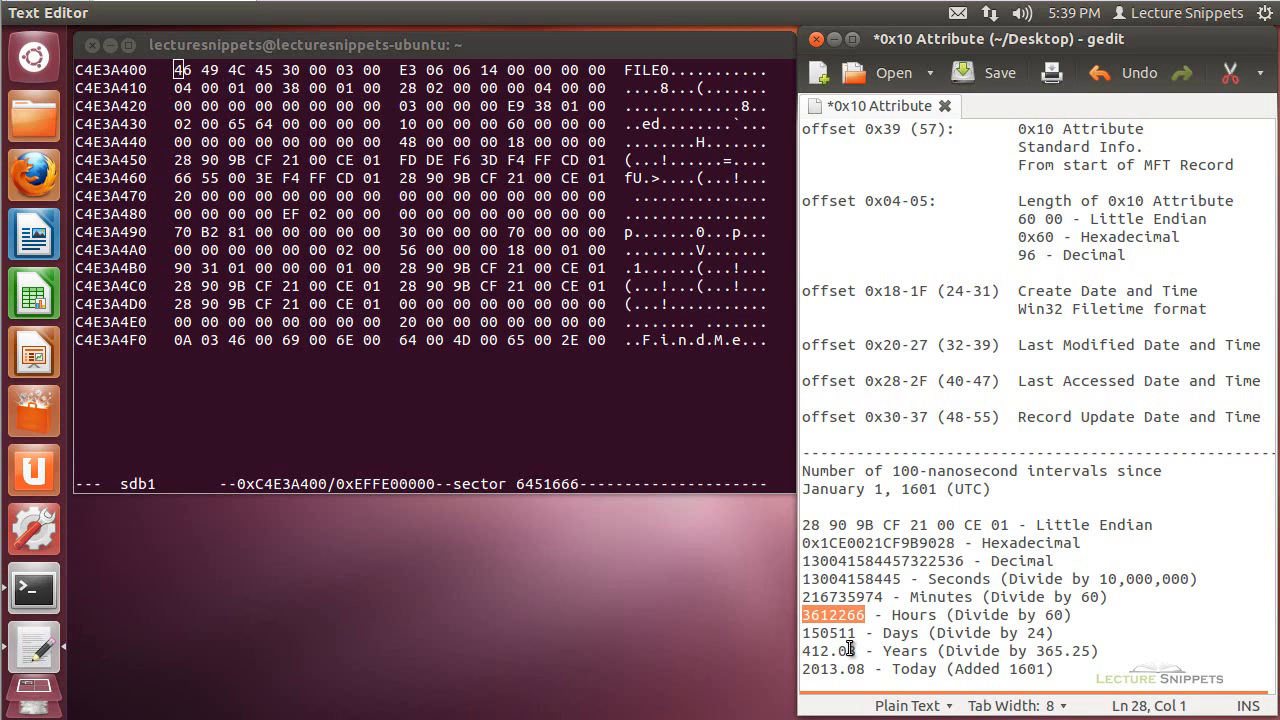
pyautogui.moveTo(900, 597)
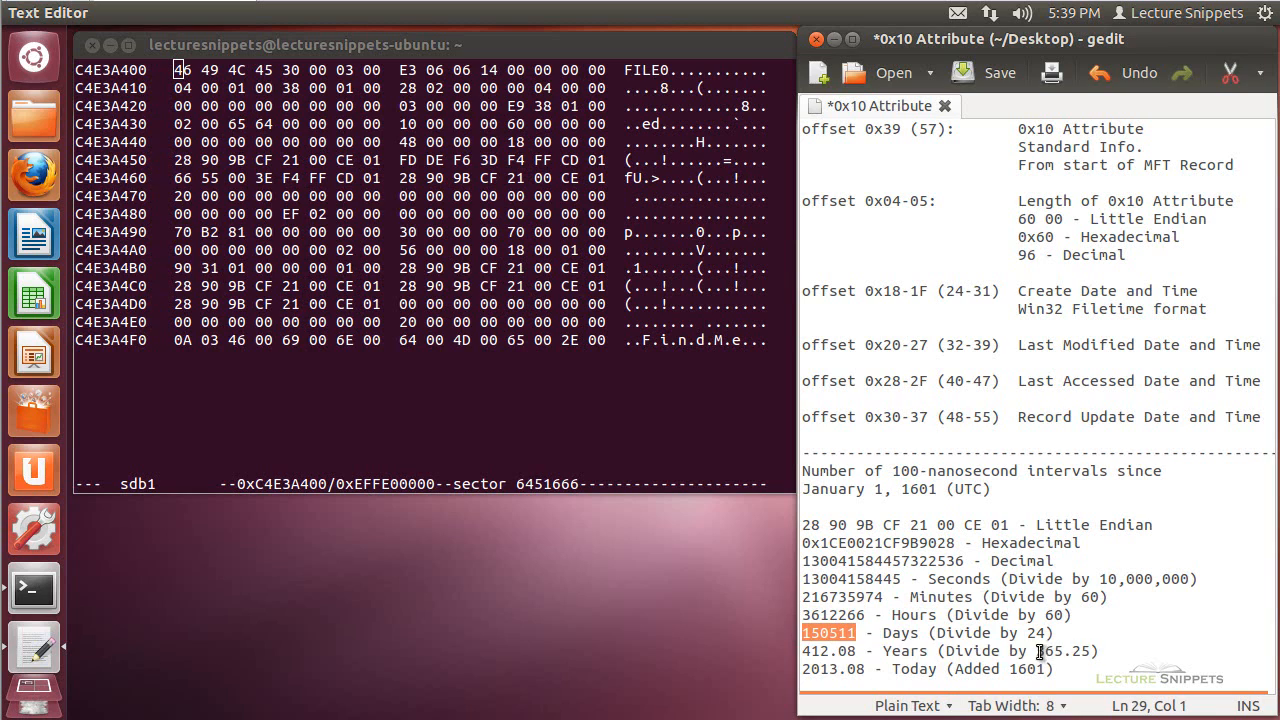
pyautogui.click(801, 651)
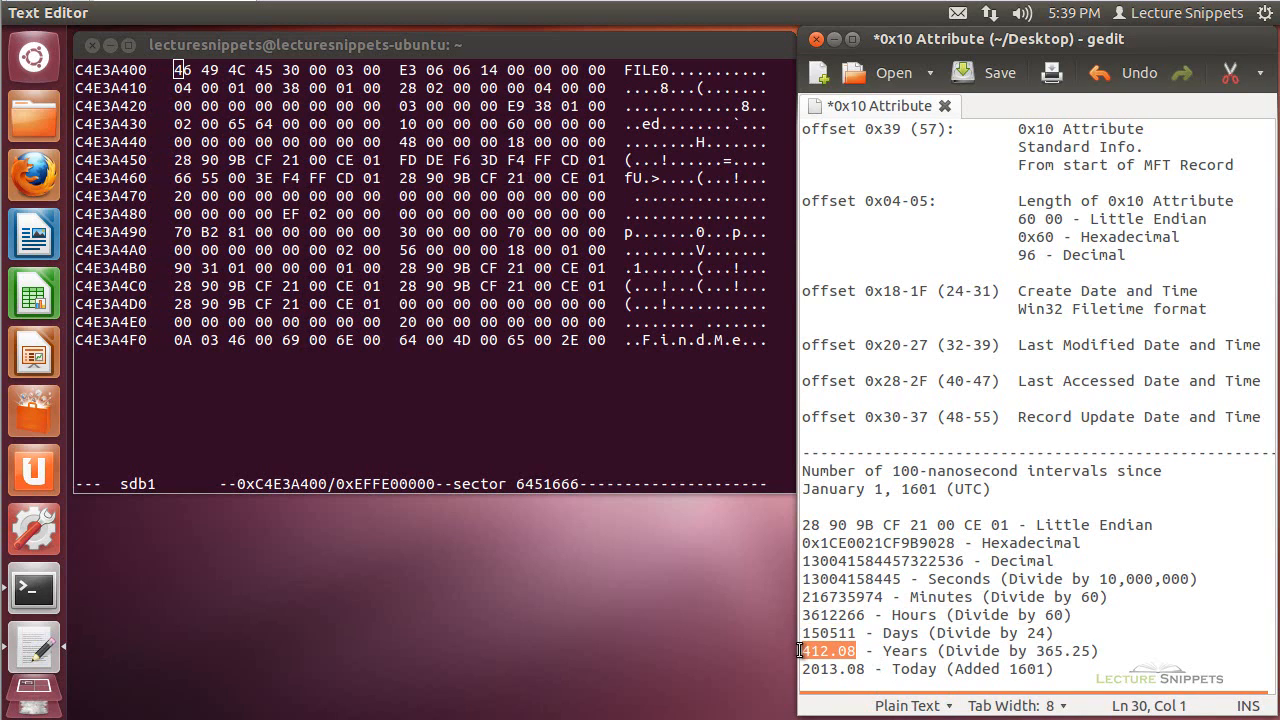